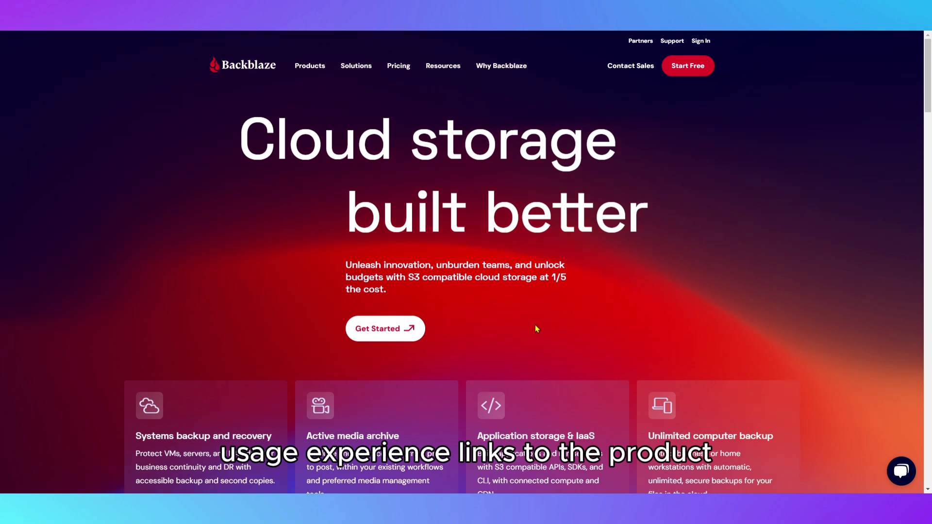
{"action": "scroll", "scroll_direction": "down", "scroll_amount": 3}
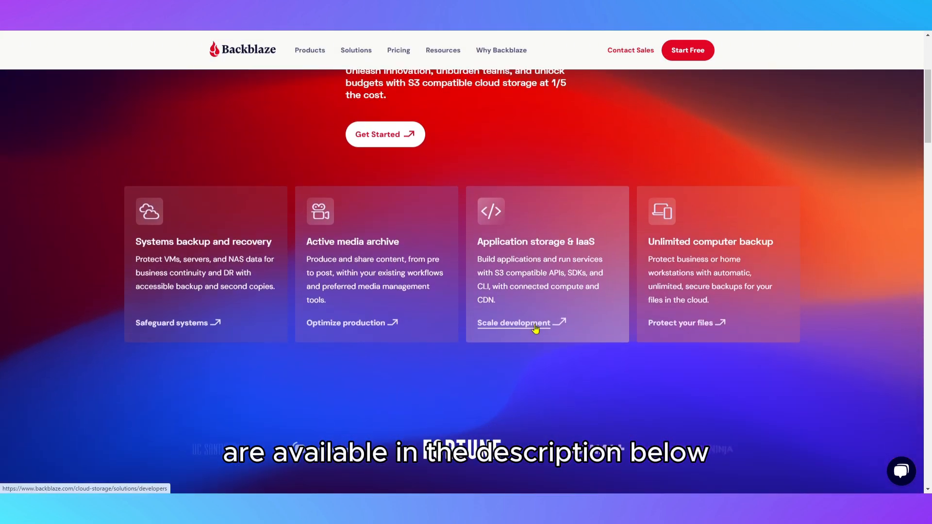
{"action": "scroll", "scroll_direction": "down", "scroll_amount": 3}
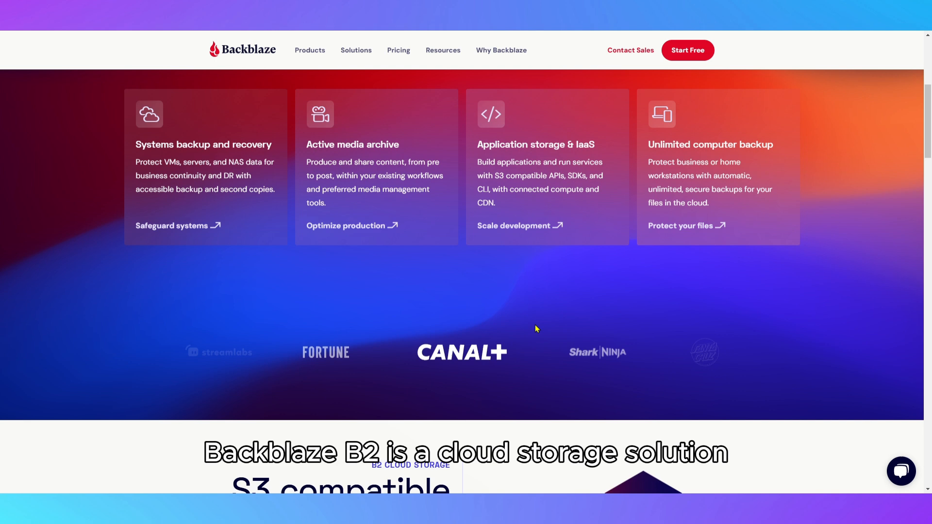
{"action": "scroll", "scroll_direction": "down", "scroll_amount": 3}
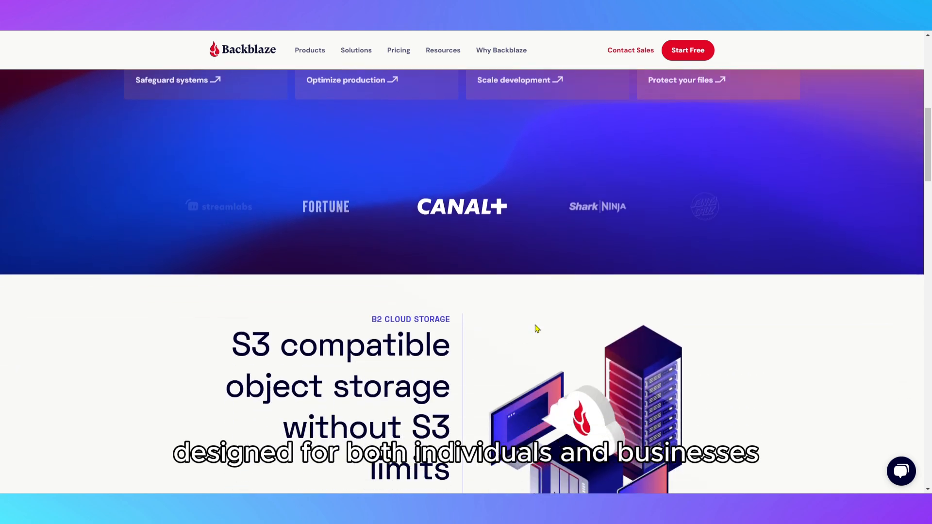
{"action": "scroll", "scroll_direction": "down", "scroll_amount": 3}
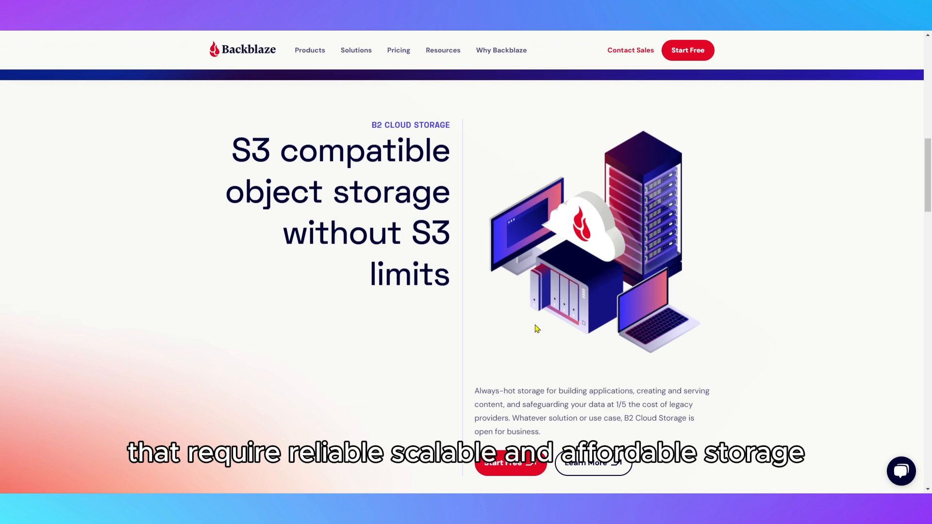
{"action": "scroll", "scroll_direction": "down", "scroll_amount": 3}
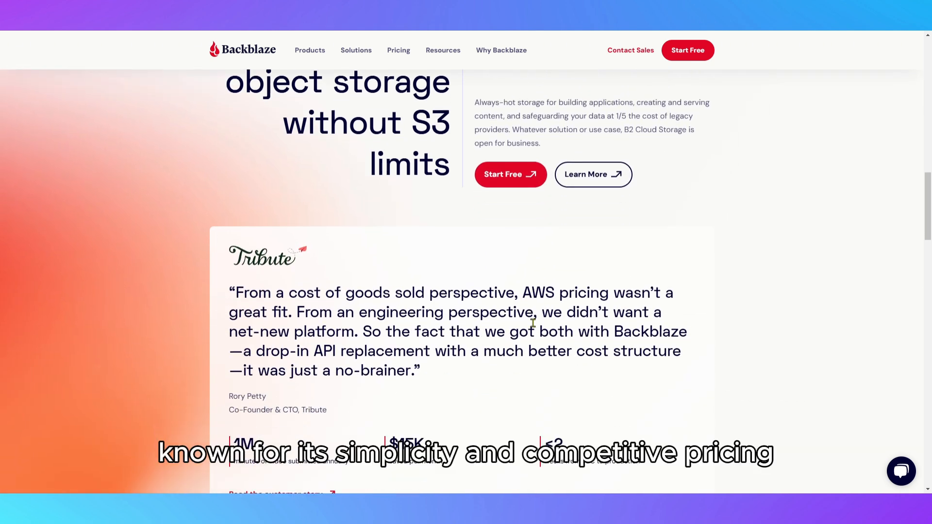
{"action": "scroll", "scroll_direction": "down", "scroll_amount": 3}
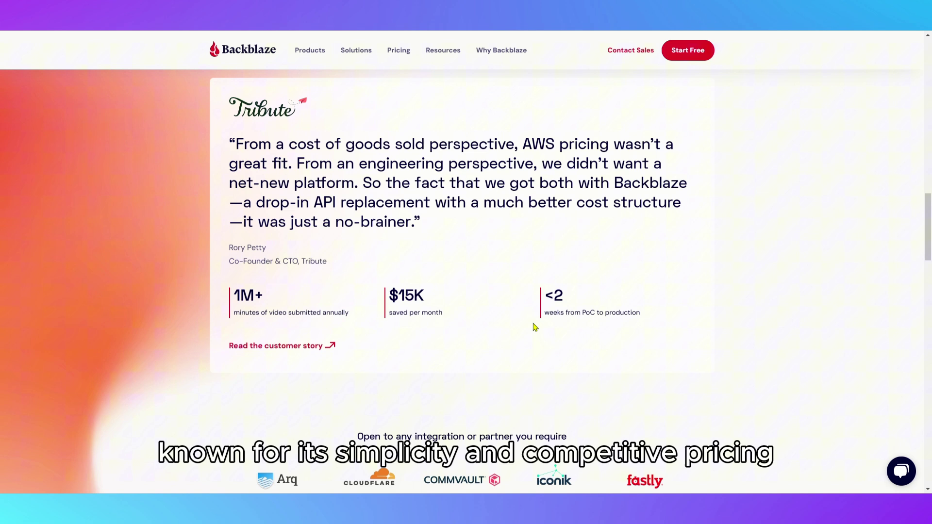
{"action": "scroll", "scroll_direction": "down", "scroll_amount": 3}
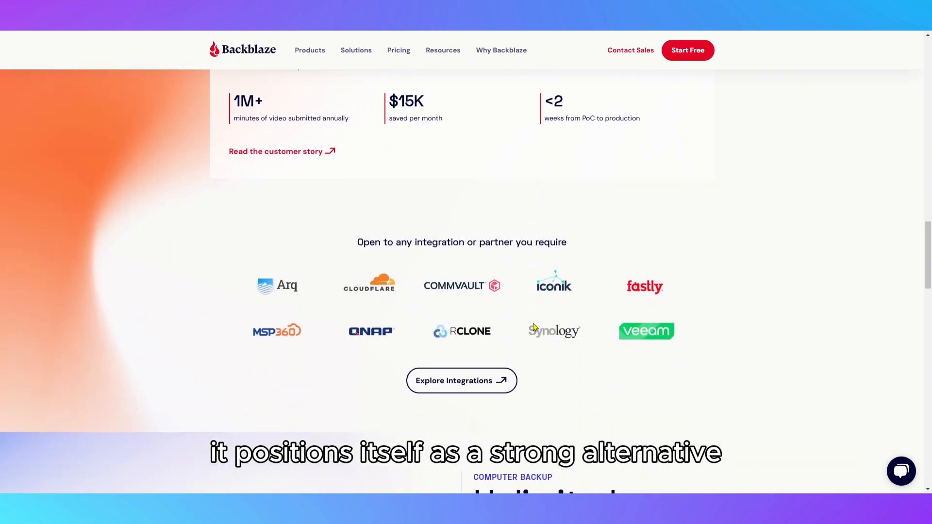
{"action": "scroll", "scroll_direction": "down", "scroll_amount": 3}
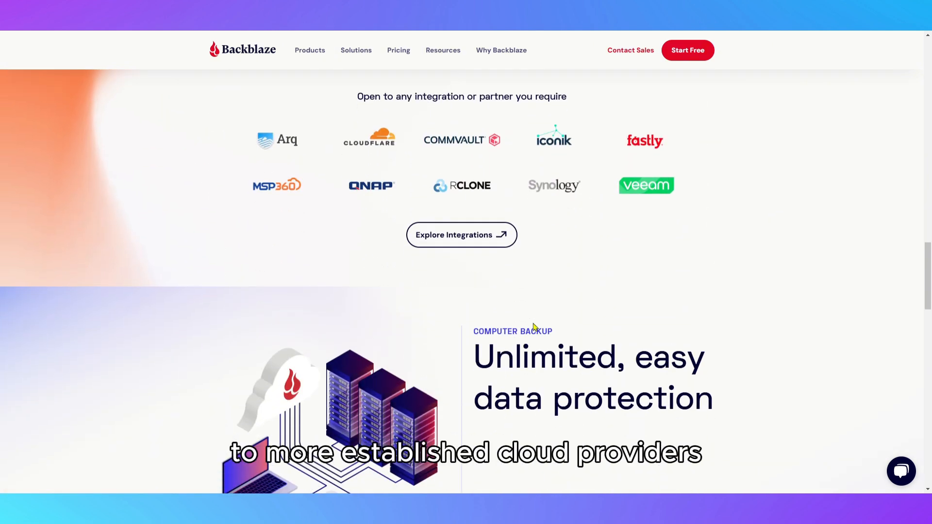
{"action": "scroll", "scroll_direction": "down", "scroll_amount": 3}
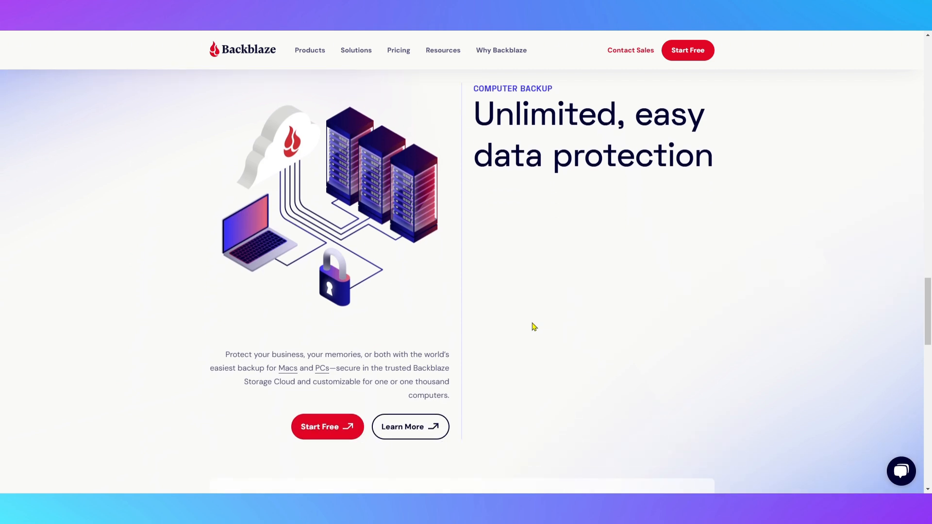
{"action": "scroll", "scroll_direction": "down", "scroll_amount": 3}
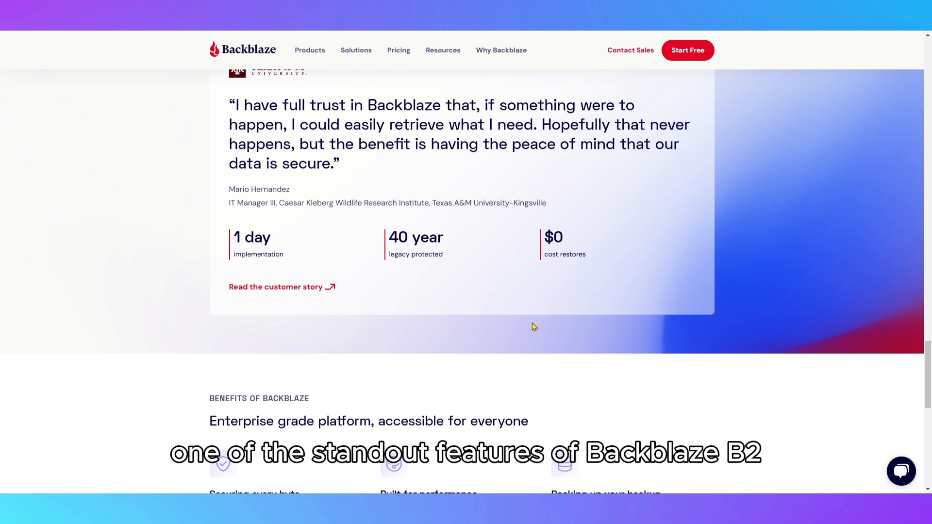
{"action": "scroll", "scroll_direction": "up", "scroll_amount": 3}
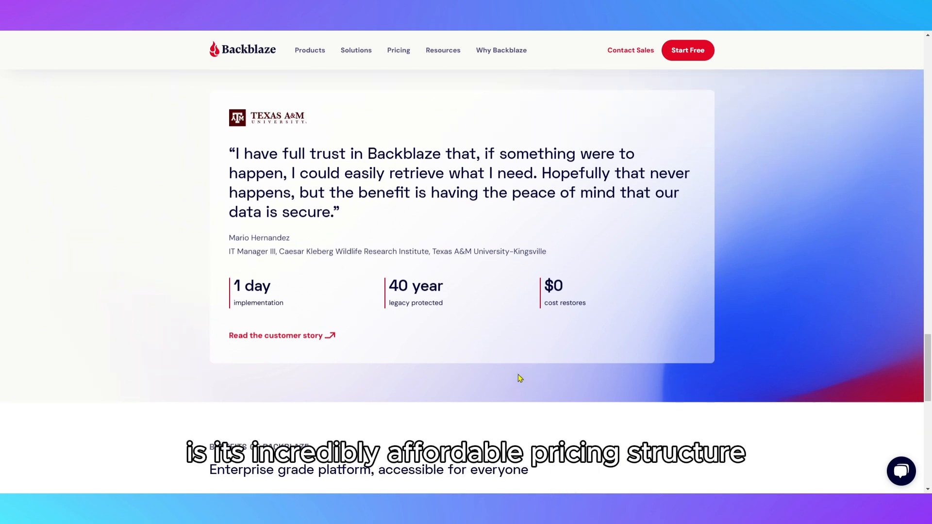
{"action": "scroll", "scroll_direction": "down", "scroll_amount": 3}
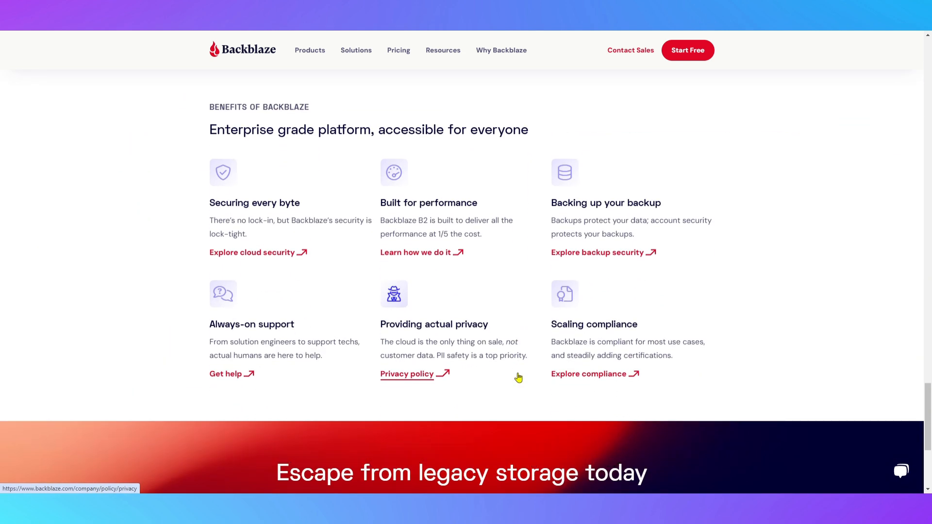
{"action": "mouse_move", "coordinate": [487, 420]}
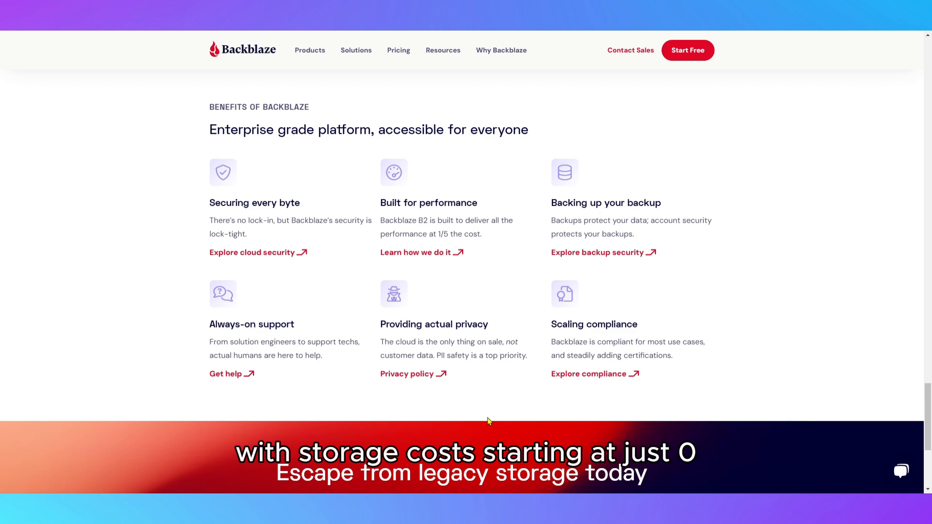
{"action": "scroll", "scroll_direction": "down", "scroll_amount": 3}
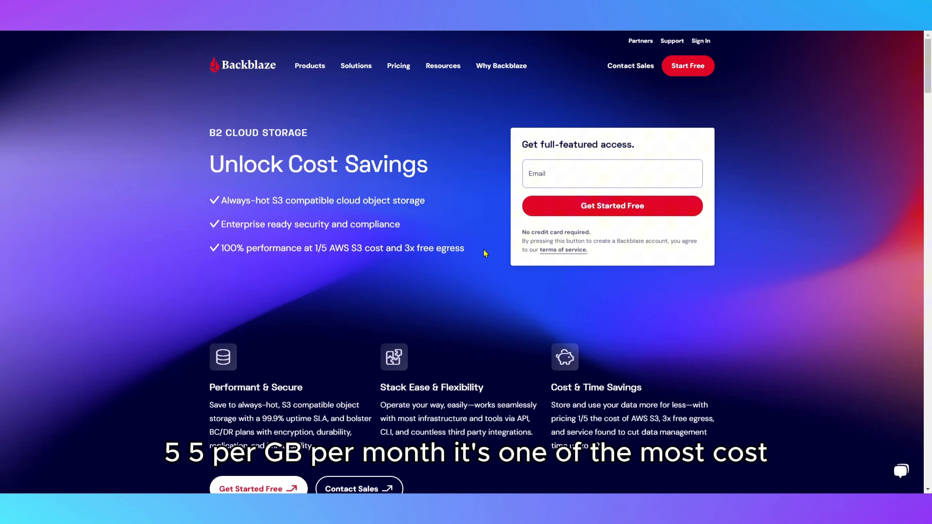
{"action": "mouse_move", "coordinate": [474, 275]}
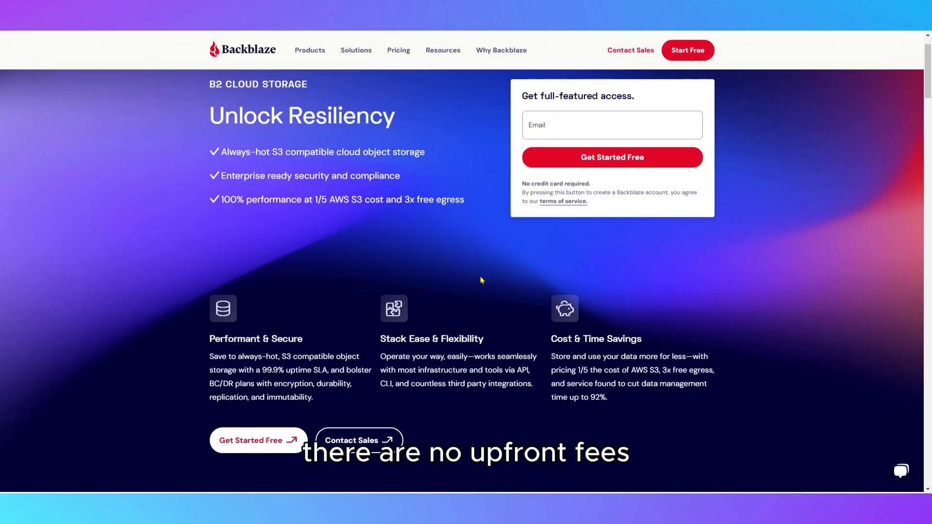
{"action": "scroll", "scroll_direction": "down", "scroll_amount": 3}
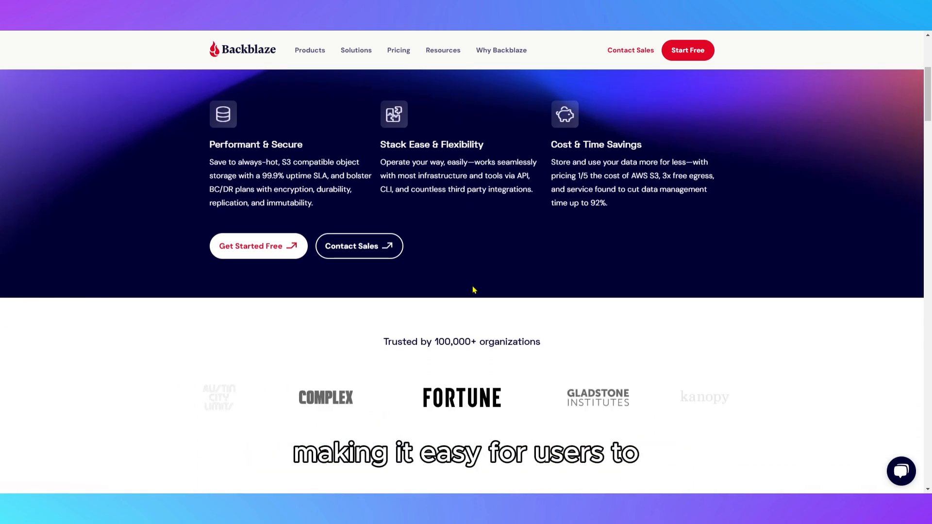
{"action": "scroll", "scroll_direction": "down", "scroll_amount": 3}
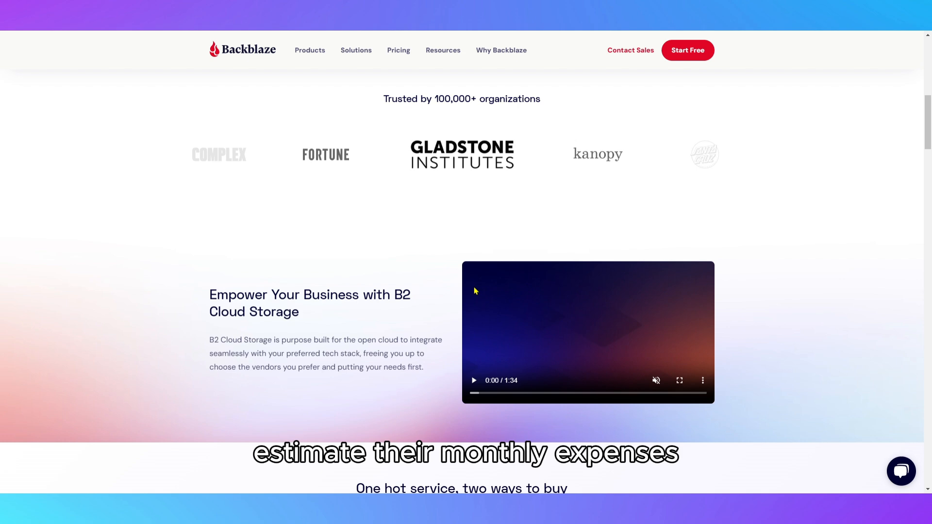
{"action": "scroll", "scroll_direction": "down", "scroll_amount": 3}
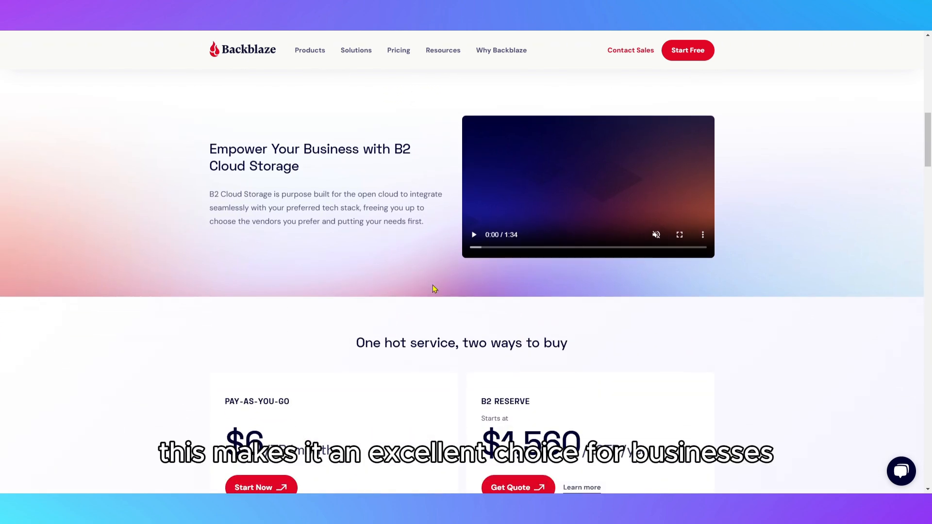
{"action": "scroll", "scroll_direction": "down", "scroll_amount": 3}
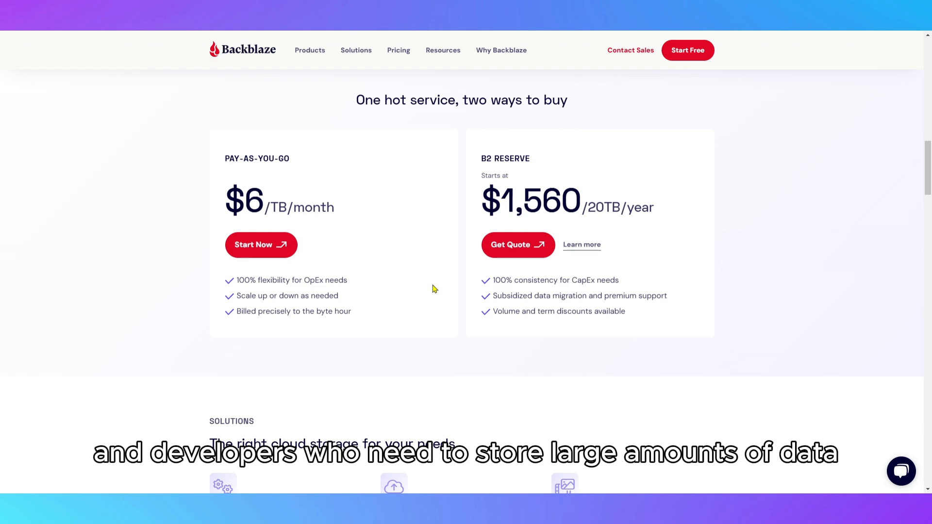
{"action": "scroll", "scroll_direction": "down", "scroll_amount": 3}
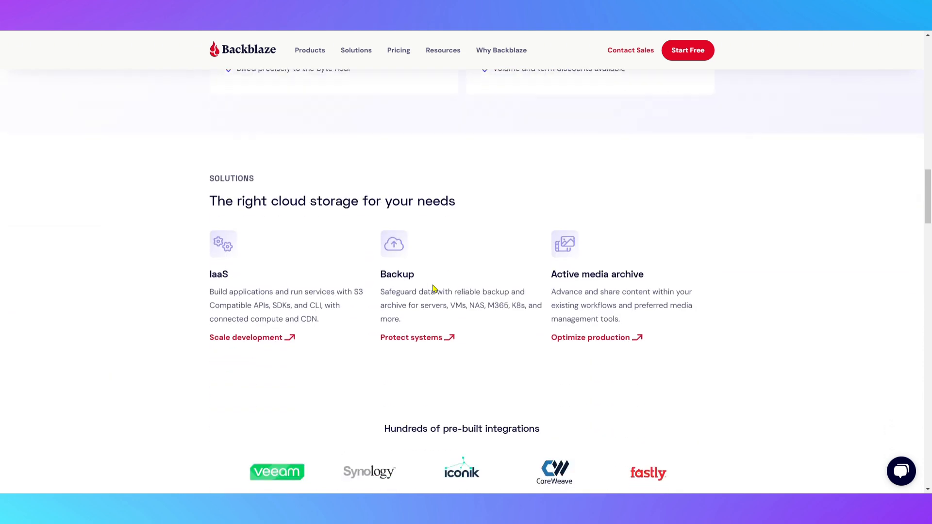
{"action": "scroll", "scroll_direction": "down", "scroll_amount": 3}
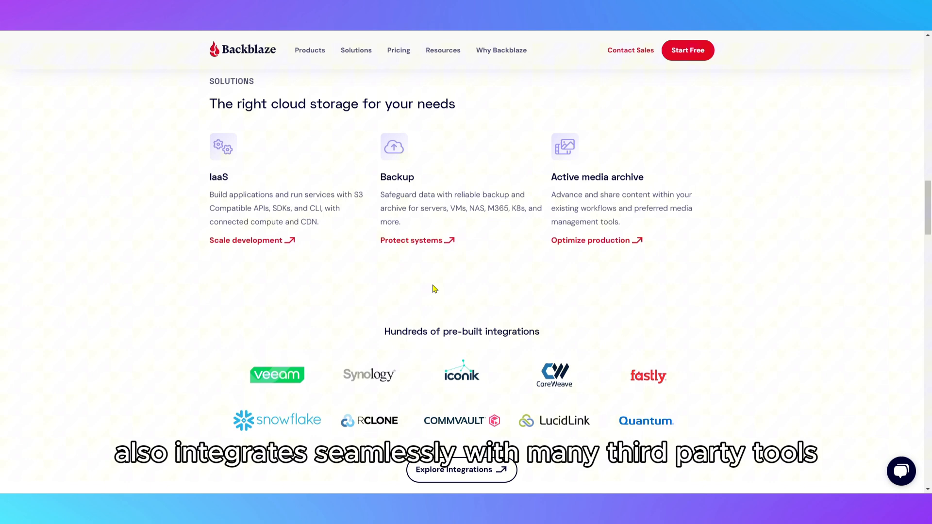
{"action": "scroll", "scroll_direction": "down", "scroll_amount": 3}
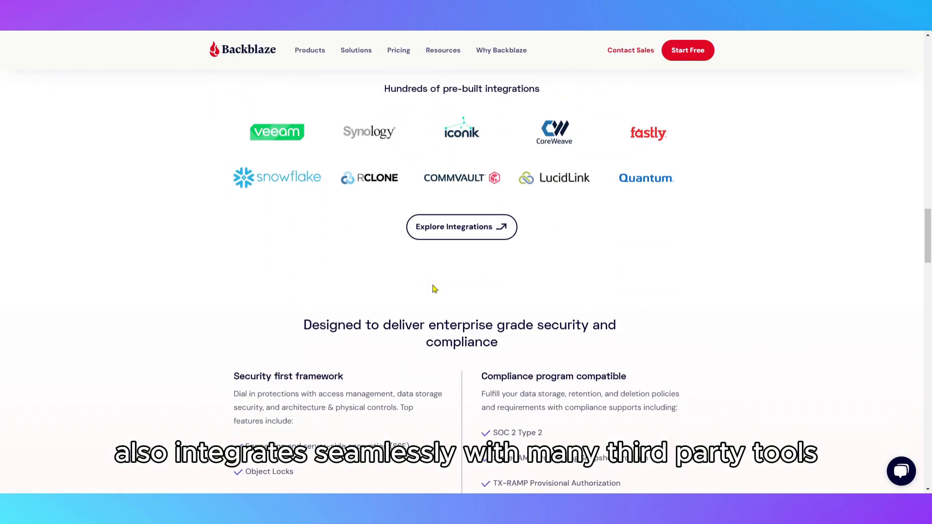
{"action": "scroll", "scroll_direction": "down", "scroll_amount": 3}
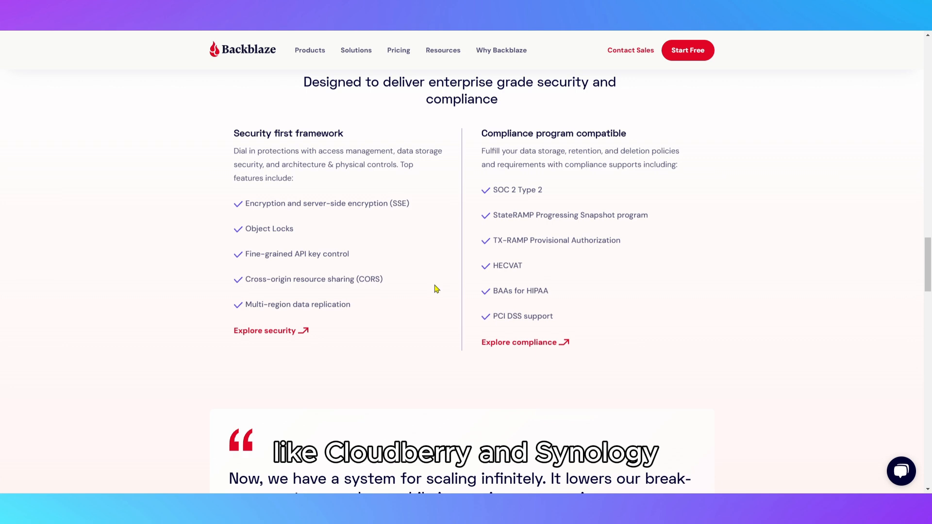
{"action": "scroll", "scroll_direction": "down", "scroll_amount": 3}
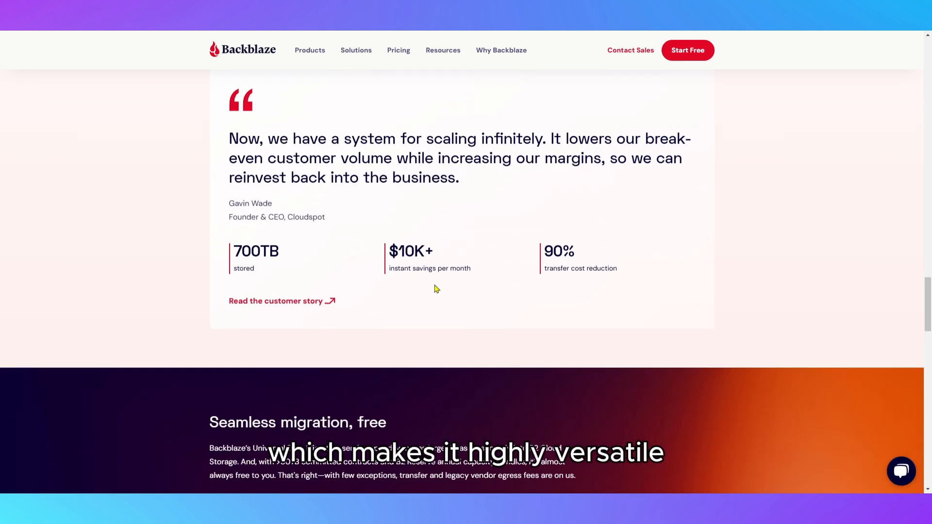
{"action": "scroll", "scroll_direction": "down", "scroll_amount": 3}
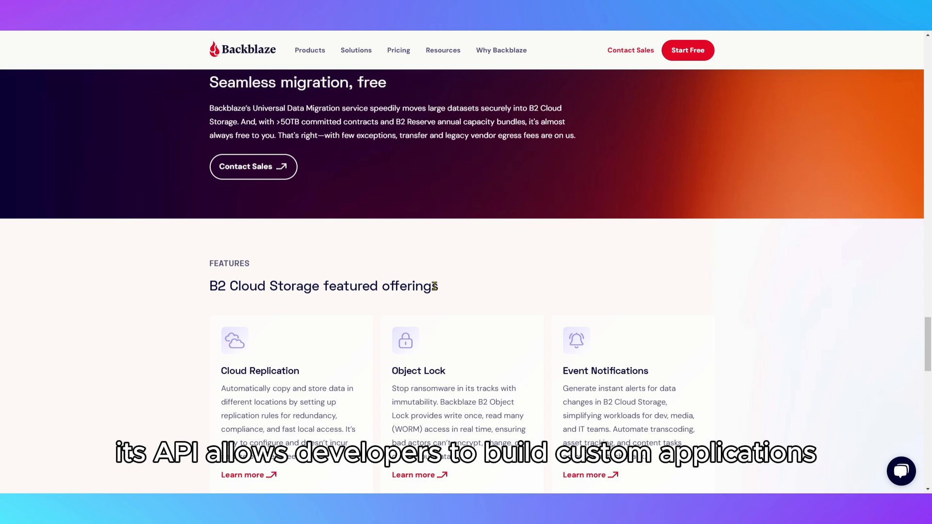
{"action": "scroll", "scroll_direction": "down", "scroll_amount": 3}
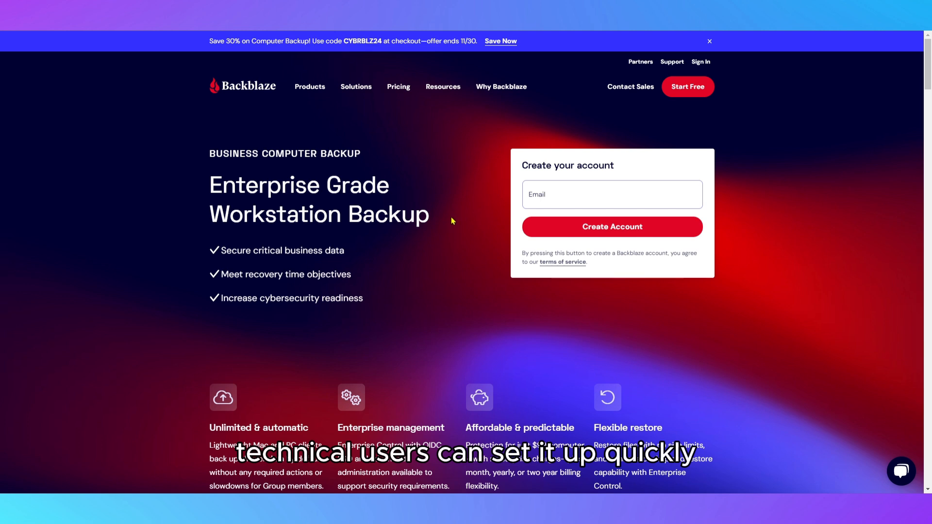
{"action": "scroll", "scroll_direction": "down", "scroll_amount": 3}
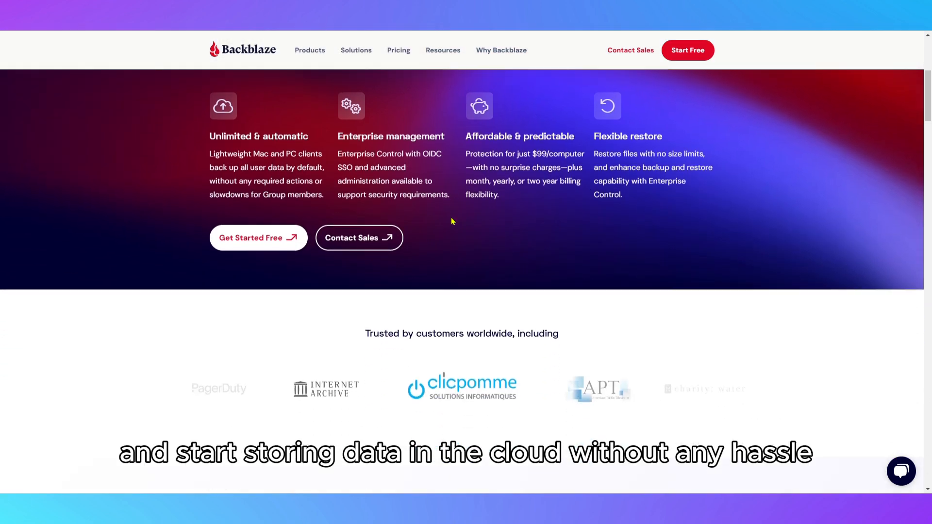
{"action": "scroll", "scroll_direction": "down", "scroll_amount": 3}
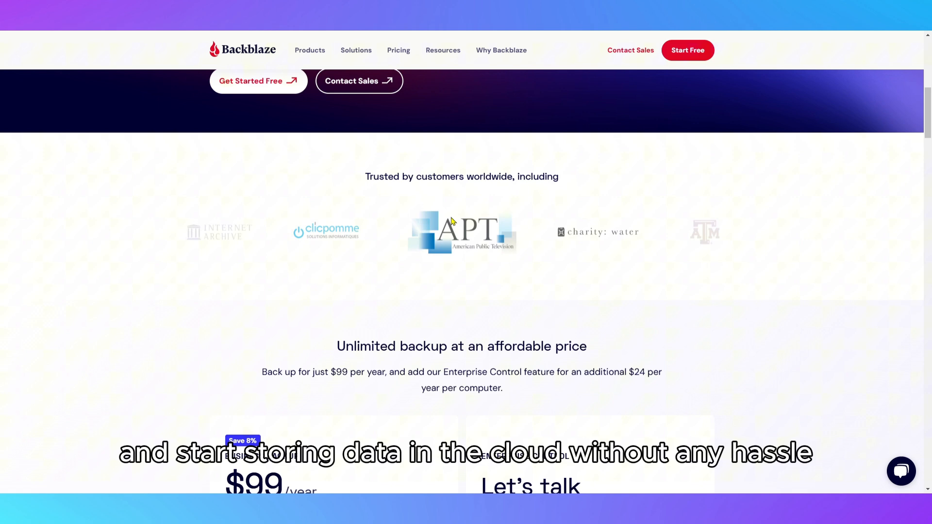
{"action": "scroll", "scroll_direction": "down", "scroll_amount": 3}
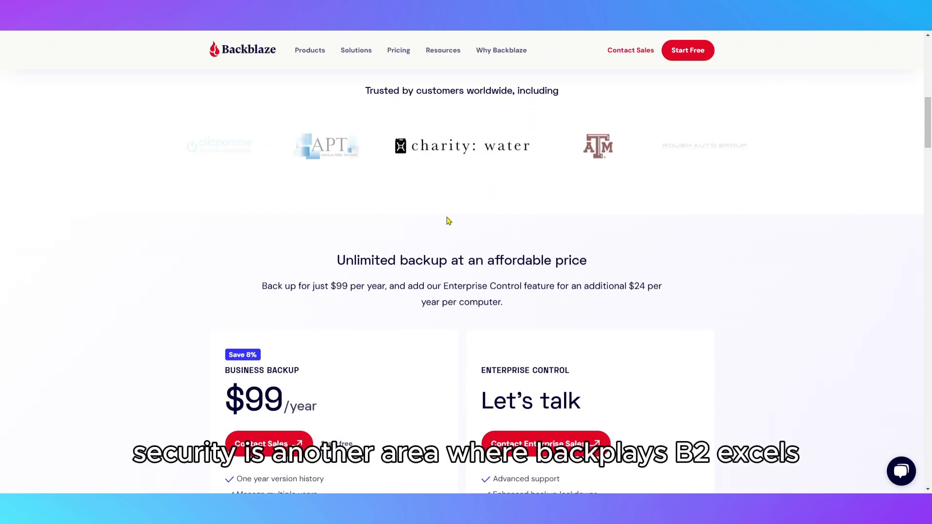
{"action": "scroll", "scroll_direction": "down", "scroll_amount": 3}
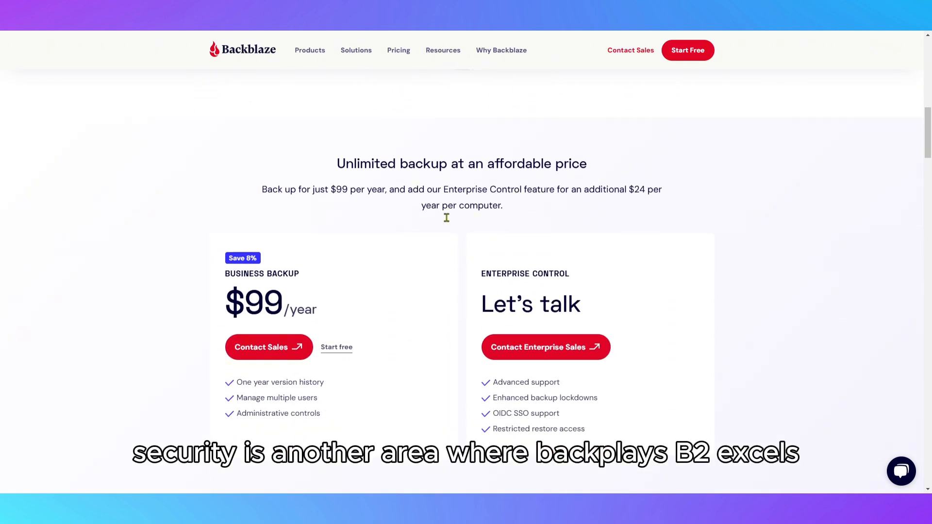
{"action": "scroll", "scroll_direction": "down", "scroll_amount": 3}
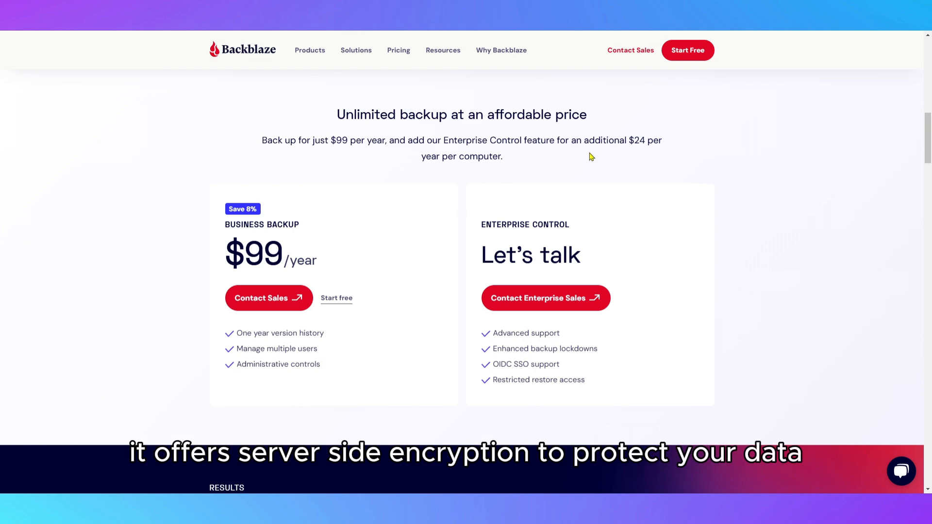
{"action": "scroll", "scroll_direction": "down", "scroll_amount": 3}
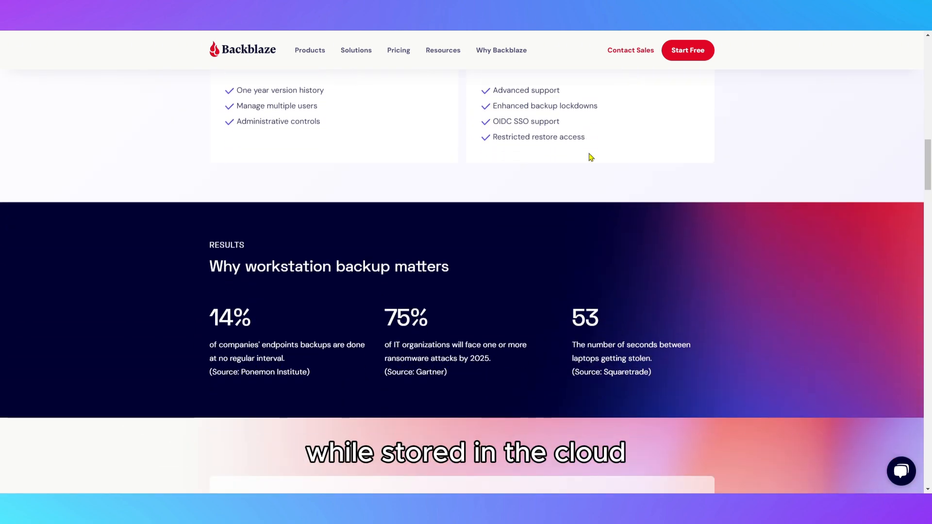
{"action": "scroll", "scroll_direction": "down", "scroll_amount": 3}
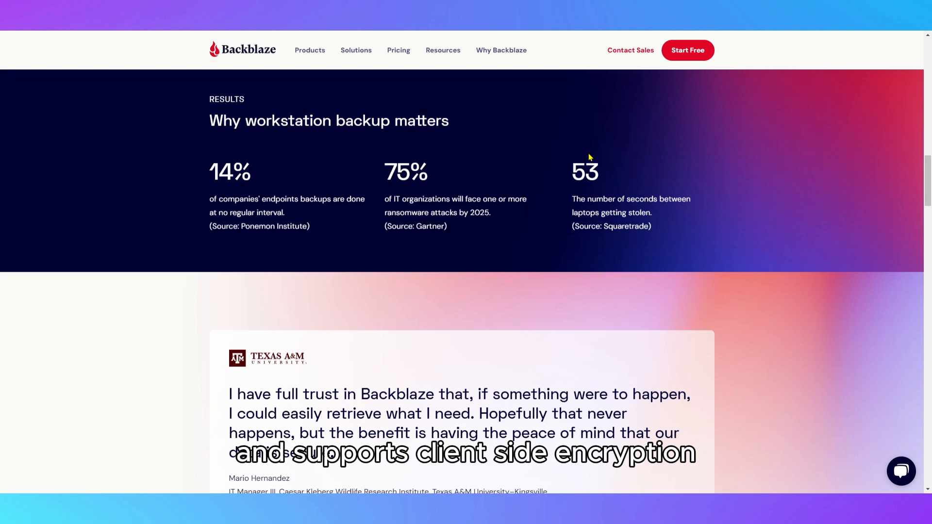
{"action": "scroll", "scroll_direction": "down", "scroll_amount": 3}
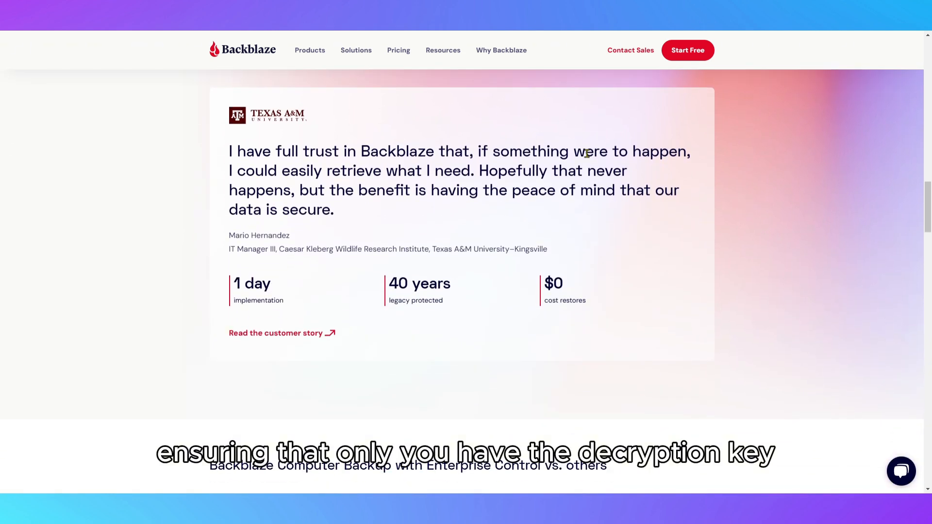
{"action": "scroll", "scroll_direction": "down", "scroll_amount": 3}
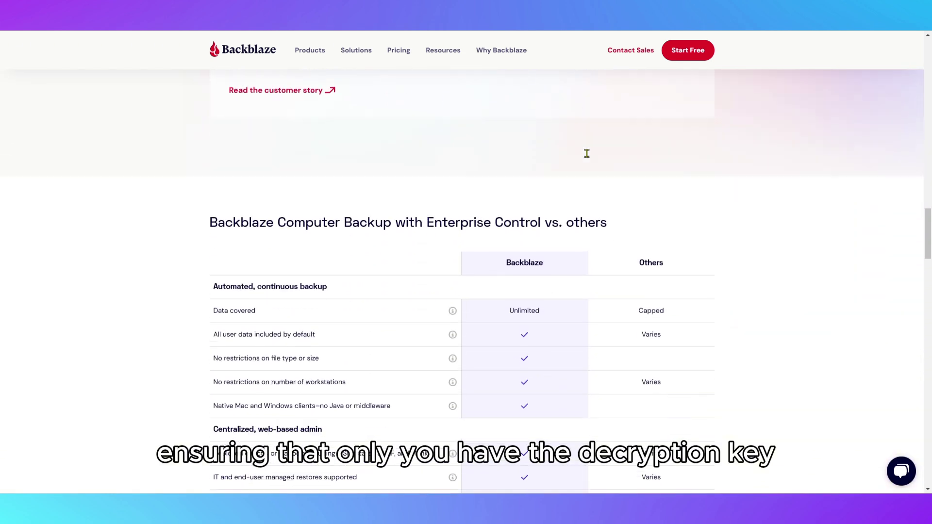
{"action": "scroll", "scroll_direction": "up", "scroll_amount": 3}
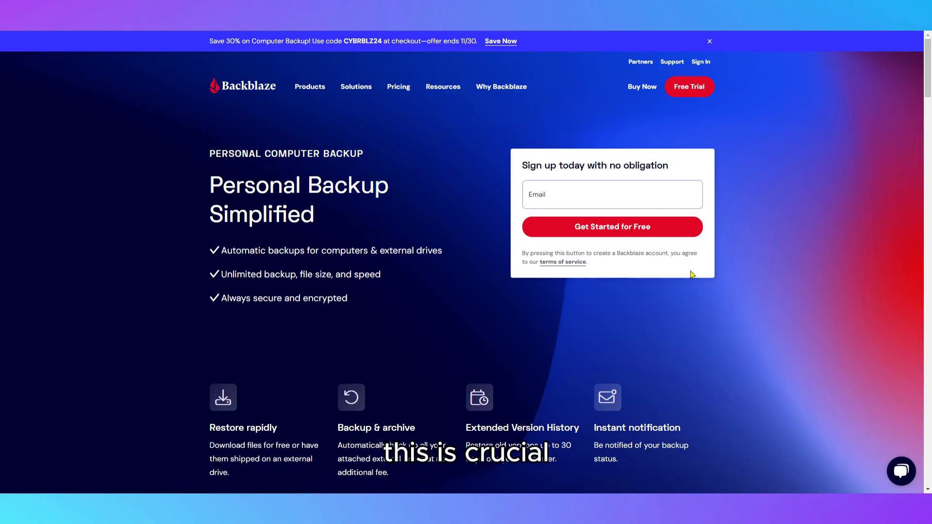
{"action": "scroll", "scroll_direction": "down", "scroll_amount": 3}
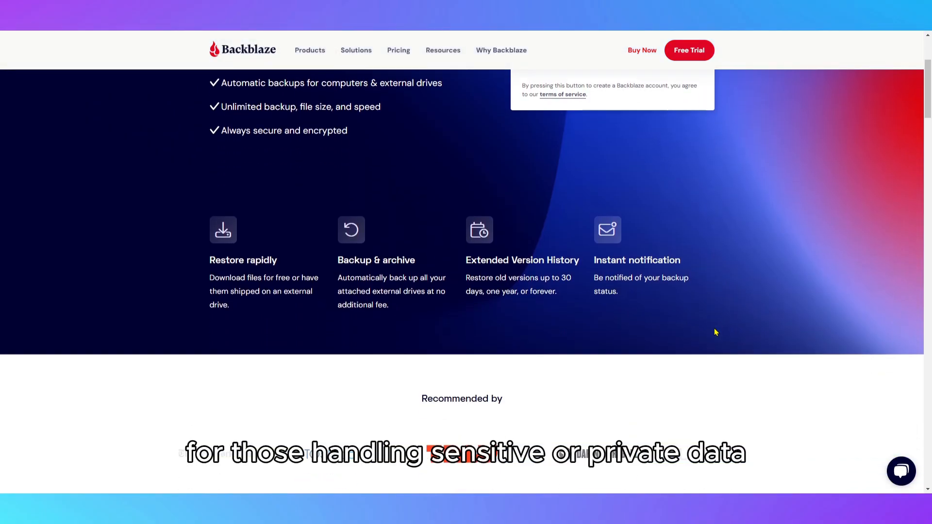
{"action": "scroll", "scroll_direction": "down", "scroll_amount": 3}
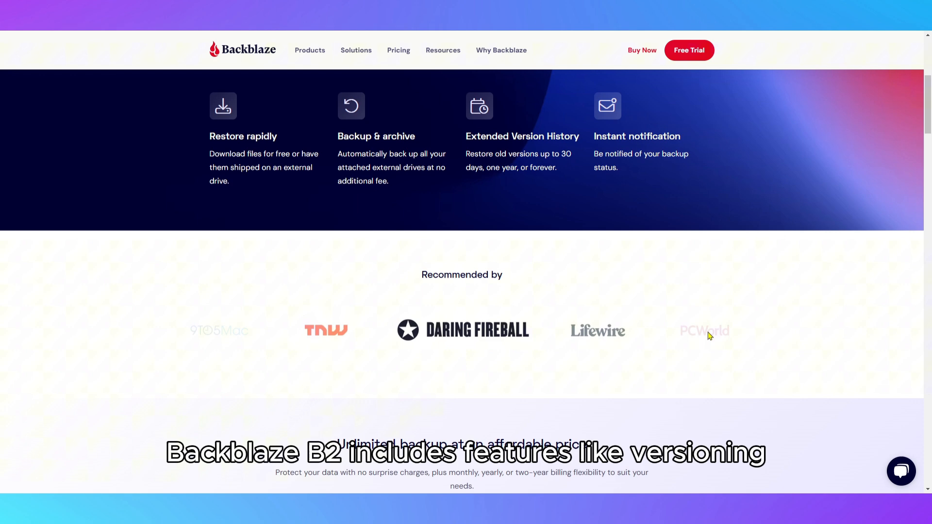
{"action": "scroll", "scroll_direction": "down", "scroll_amount": 3}
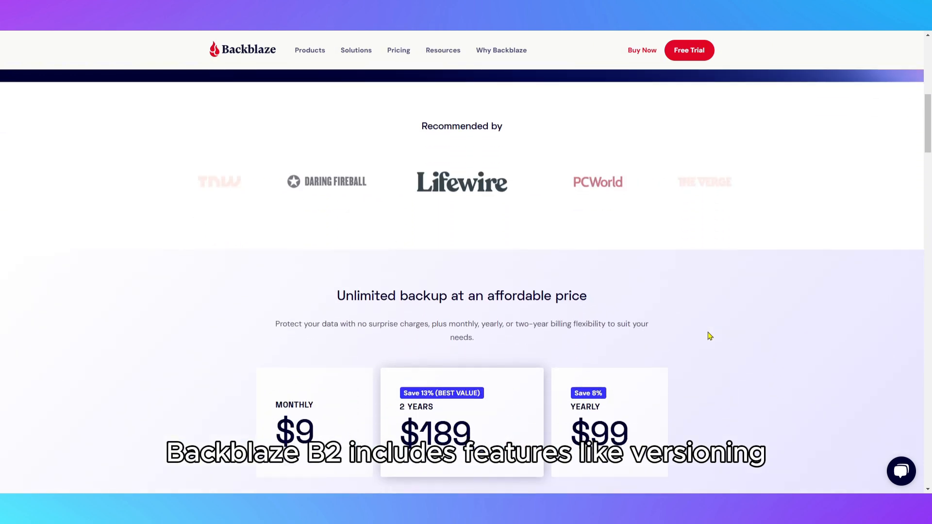
{"action": "scroll", "scroll_direction": "down", "scroll_amount": 3}
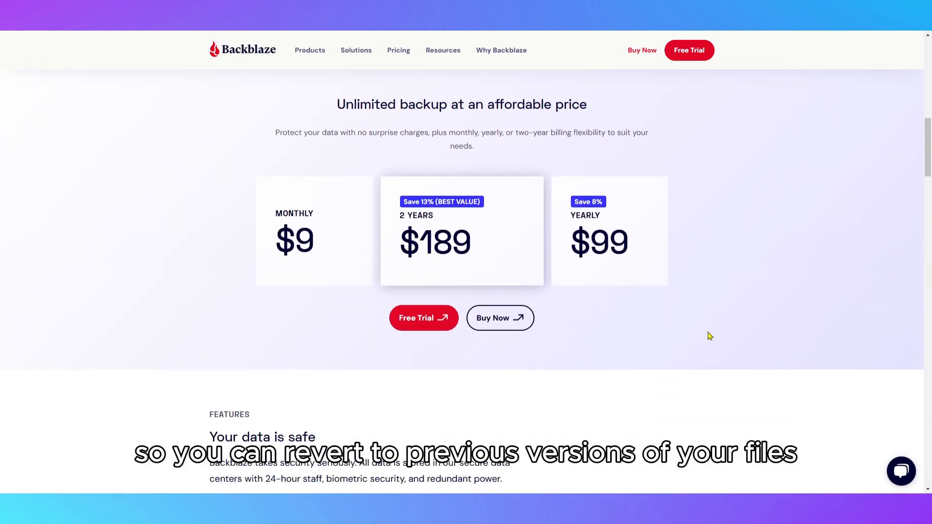
{"action": "scroll", "scroll_direction": "down", "scroll_amount": 3}
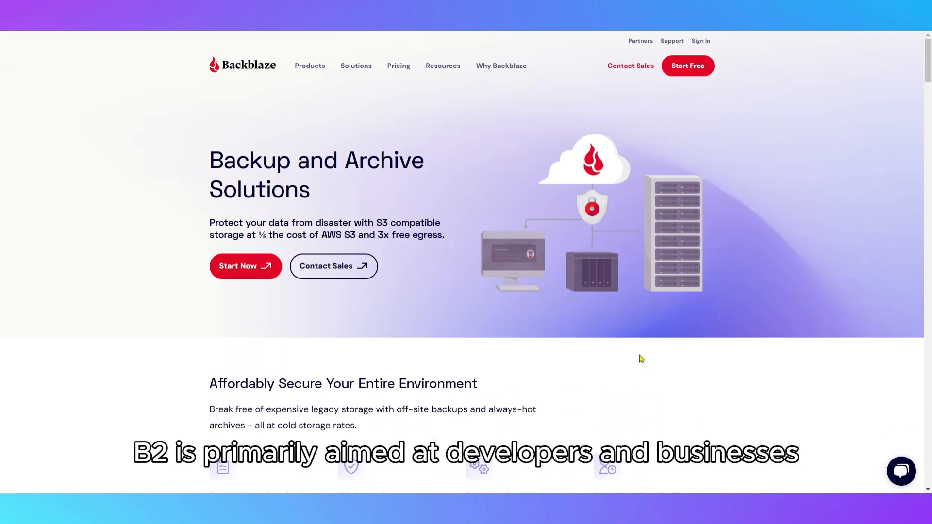
{"action": "scroll", "scroll_direction": "down", "scroll_amount": 3}
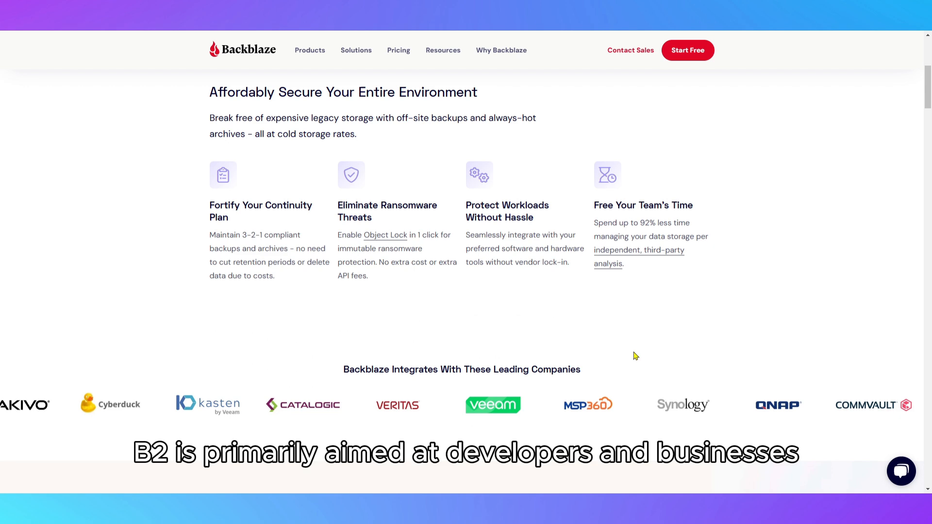
{"action": "scroll", "scroll_direction": "down", "scroll_amount": 3}
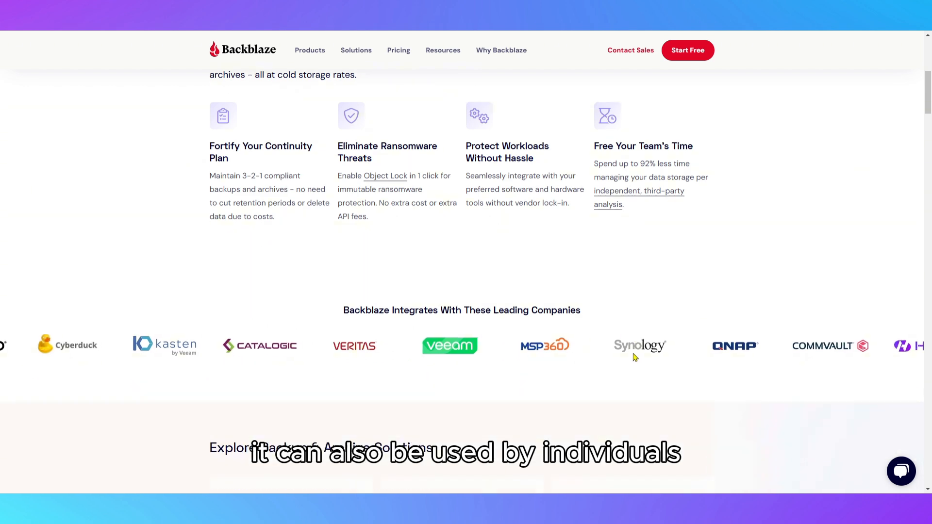
{"action": "scroll", "scroll_direction": "down", "scroll_amount": 3}
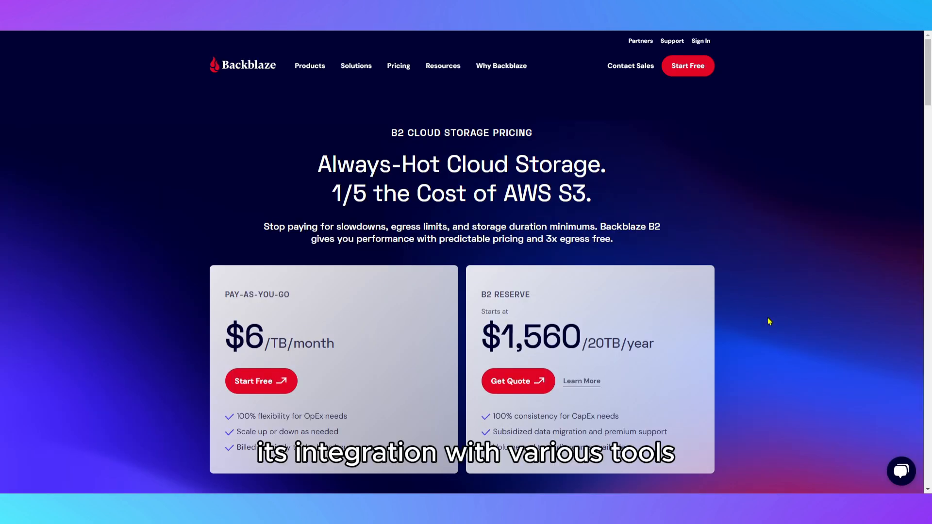
{"action": "scroll", "scroll_direction": "down", "scroll_amount": 3}
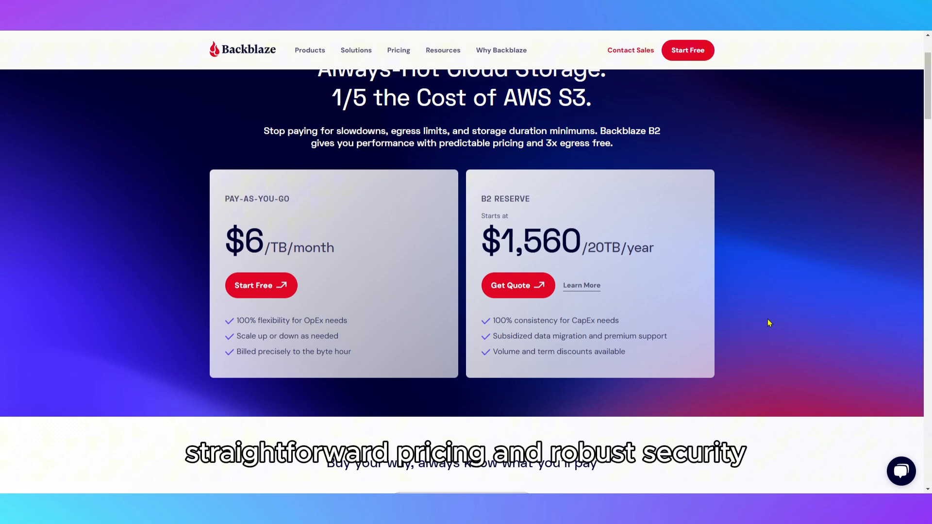
{"action": "scroll", "scroll_direction": "down", "scroll_amount": 3}
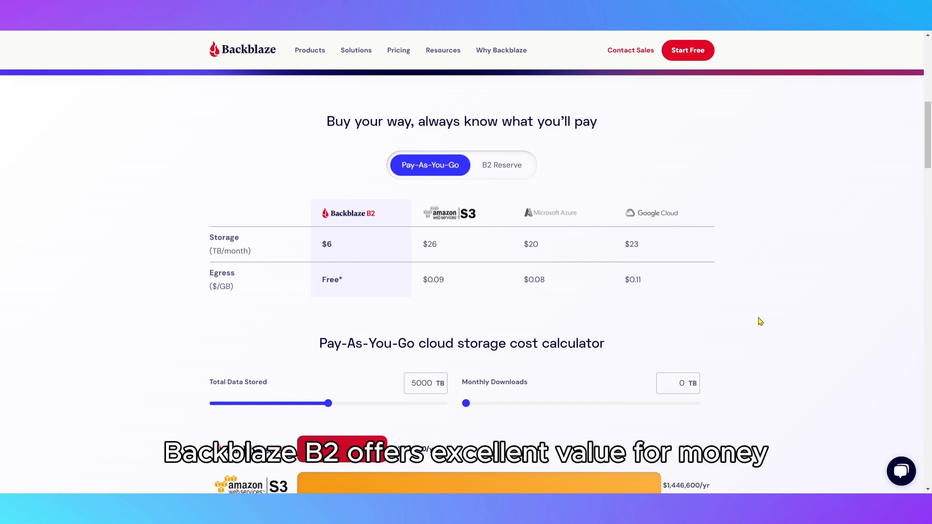
{"action": "scroll", "scroll_direction": "down", "scroll_amount": 3}
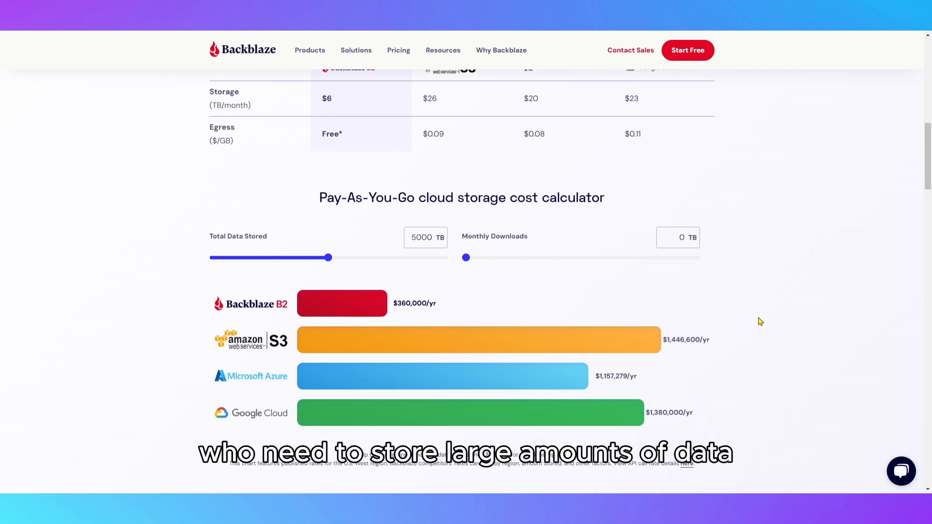
{"action": "mouse_move", "coordinate": [753, 312]}
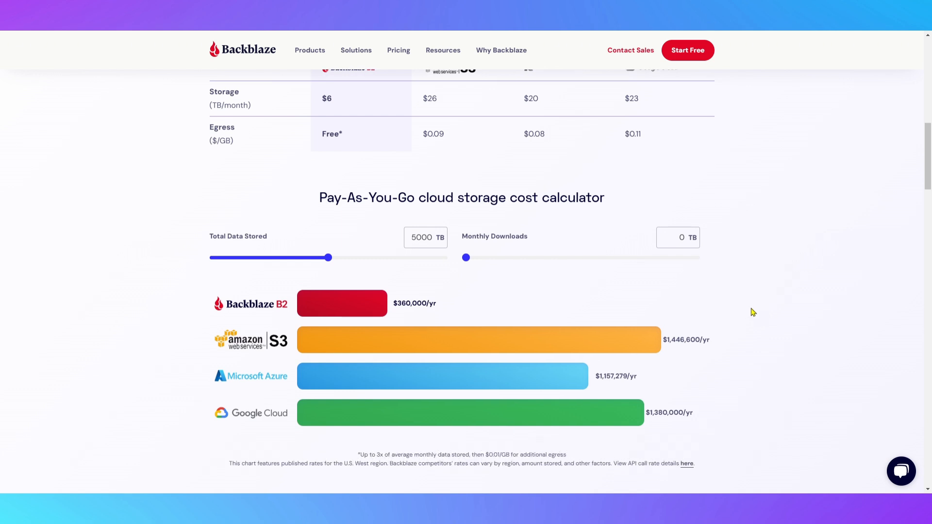